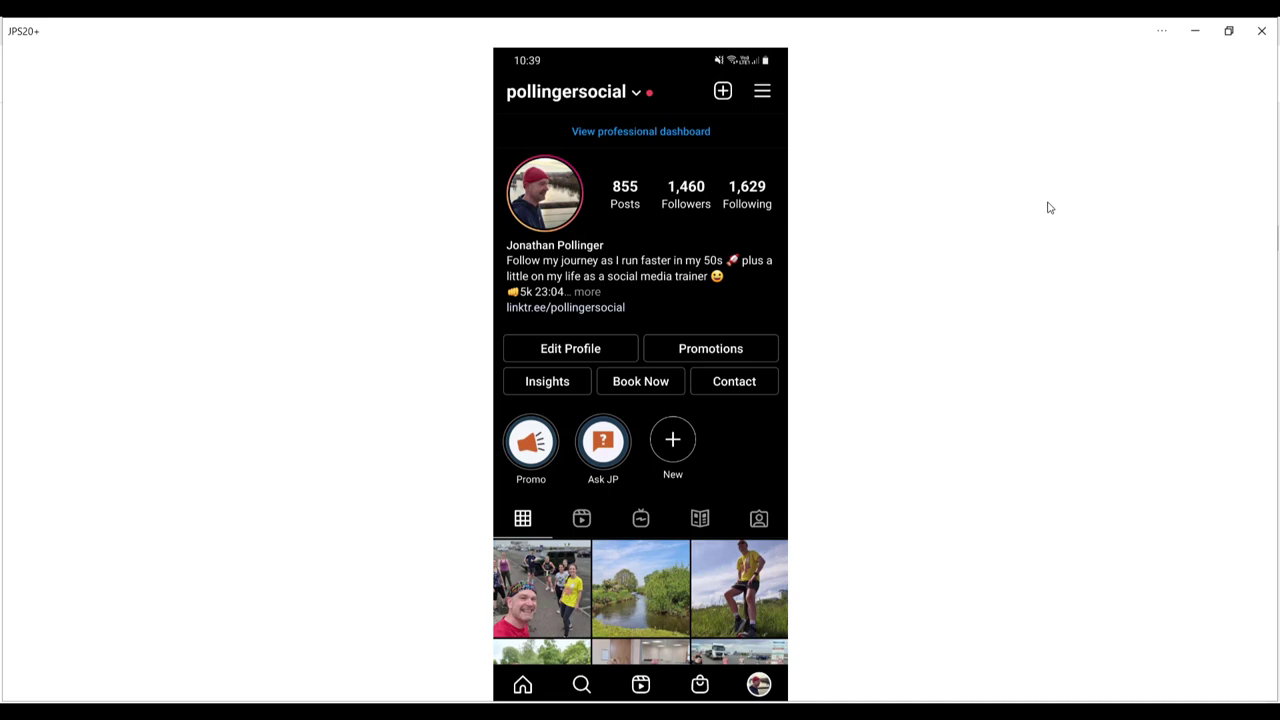
{"action": "mouse_move", "coordinate": [758, 110]}
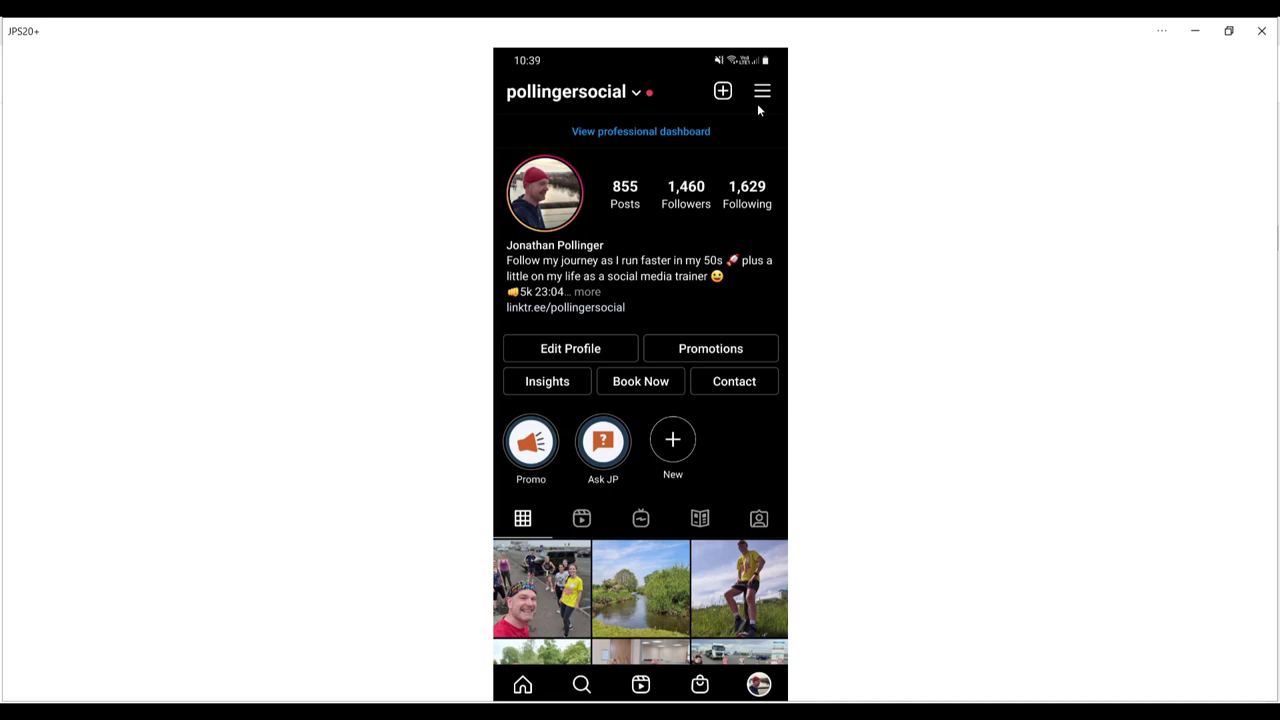
{"action": "mouse_move", "coordinate": [762, 92]}
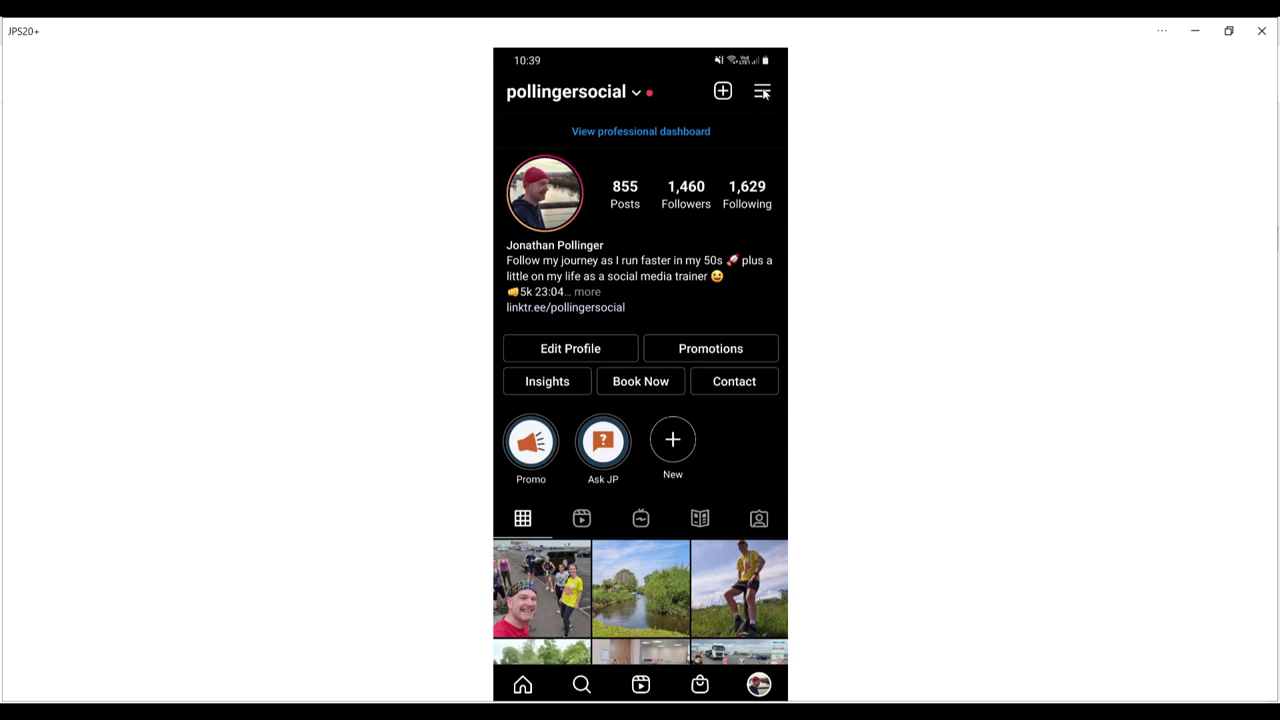
Reveal the profile's side menu listing Archive, Insights, Your activity, Saved and Settings
{"action": "left_click", "coordinate": [760, 90]}
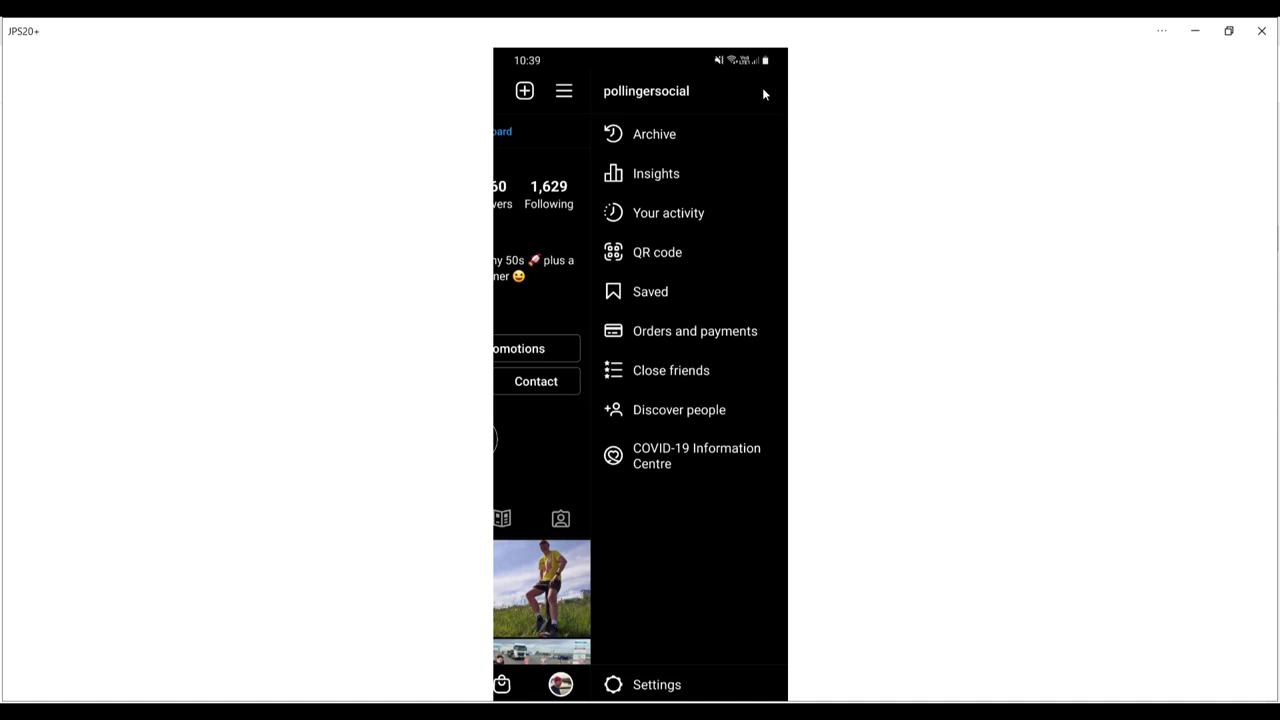
{"action": "mouse_move", "coordinate": [666, 688]}
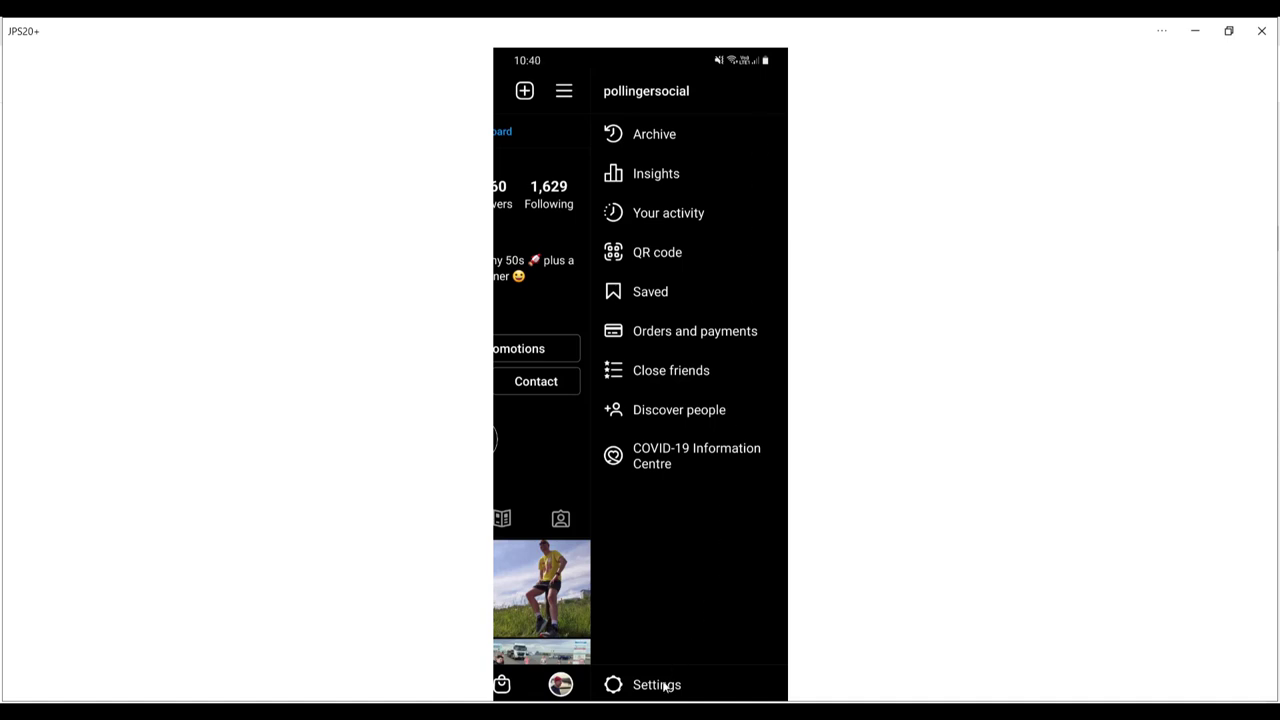
Navigate from Settings into the Account page and scroll down its options list
{"action": "left_click", "coordinate": [656, 684]}
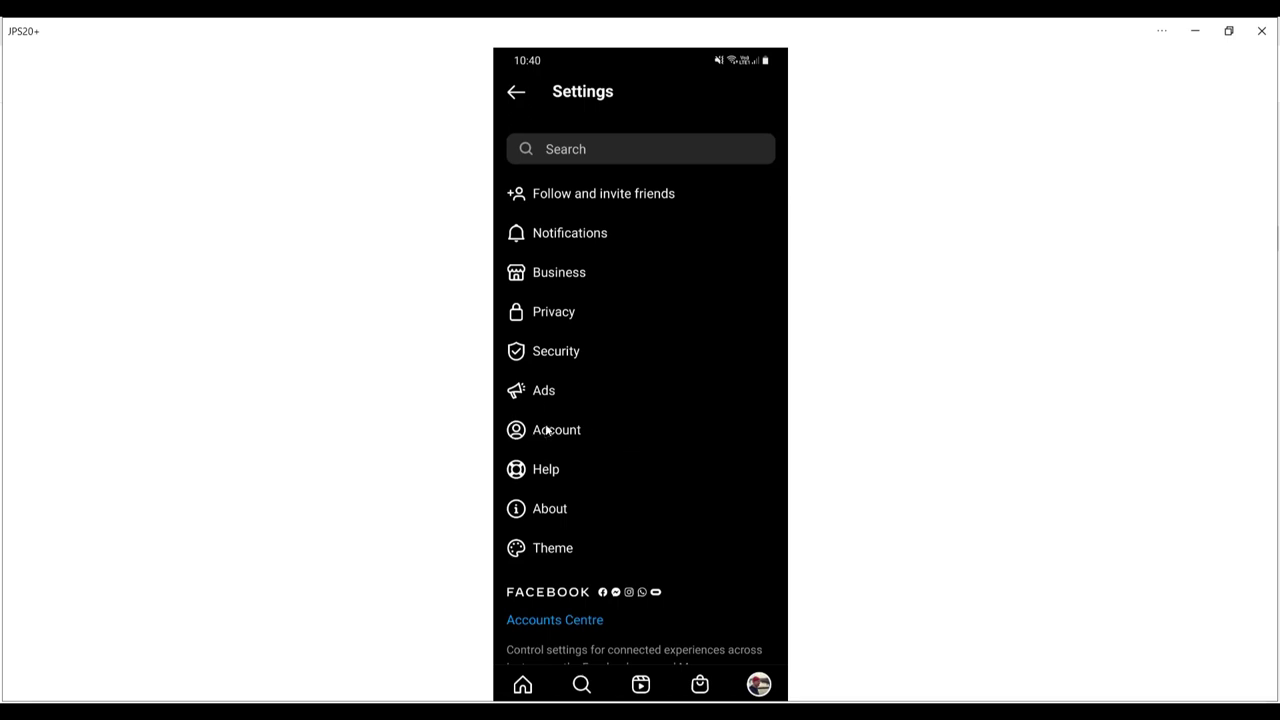
{"action": "left_click", "coordinate": [556, 430]}
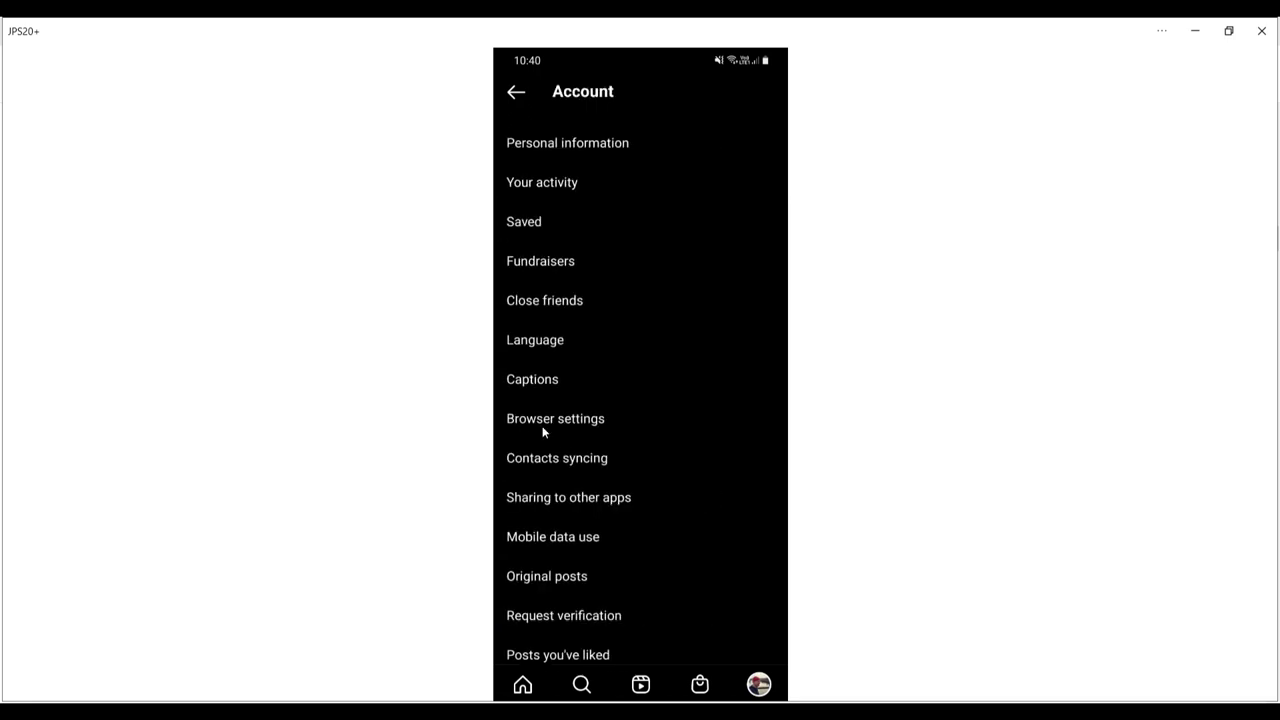
{"action": "scroll", "scroll_direction": "down", "scroll_amount": 3}
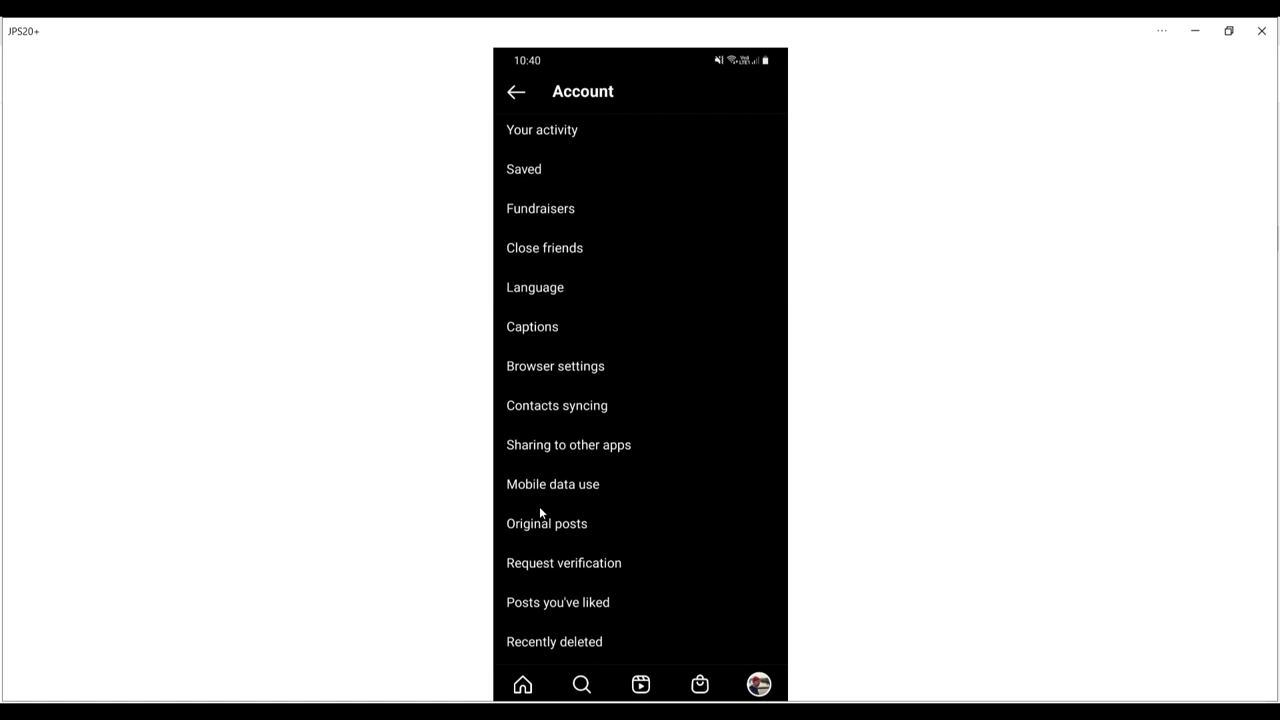
{"action": "mouse_move", "coordinate": [540, 562]}
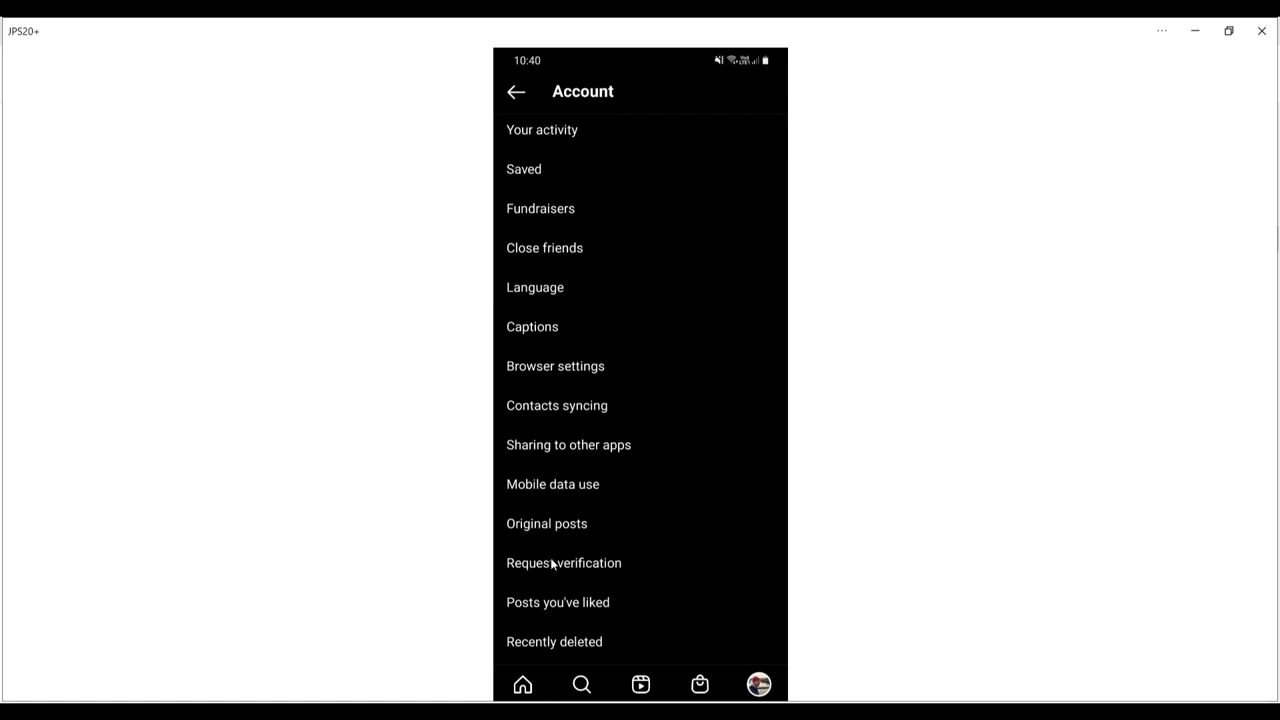
Start Request verification, showing the form with username, full name, category and ID photo fields
{"action": "left_click", "coordinate": [564, 562]}
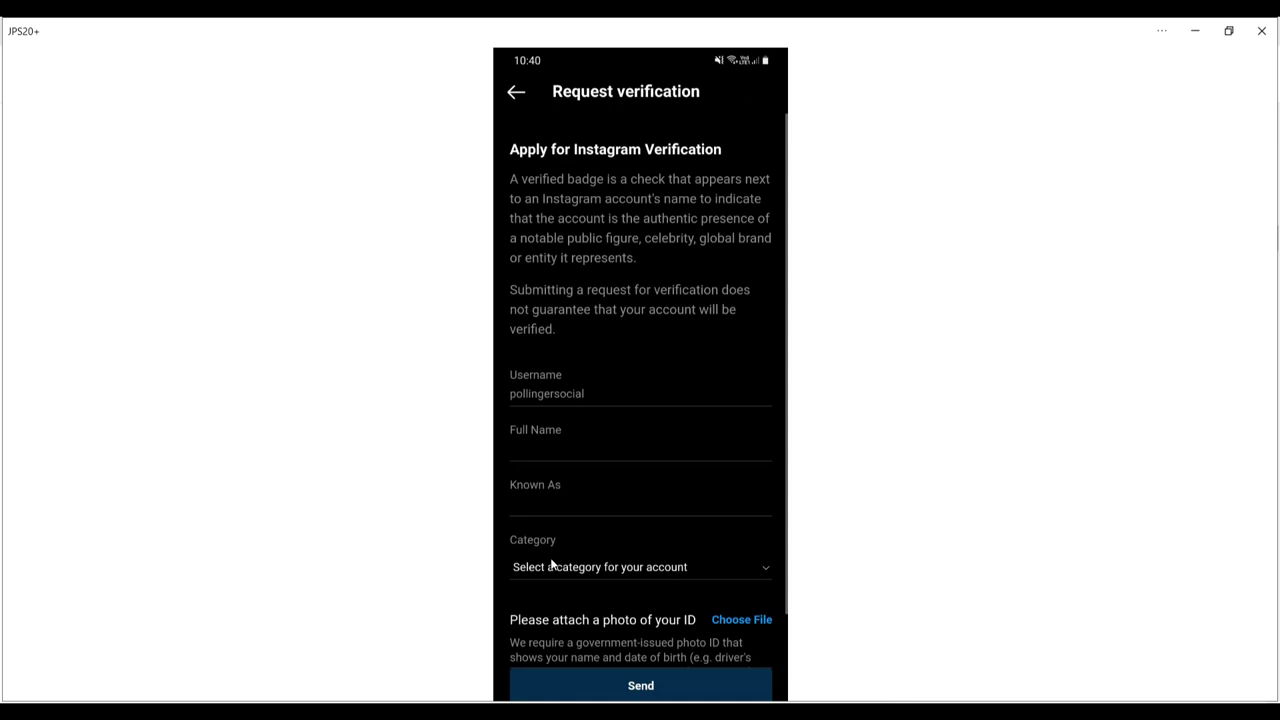
{"action": "mouse_move", "coordinate": [648, 412]}
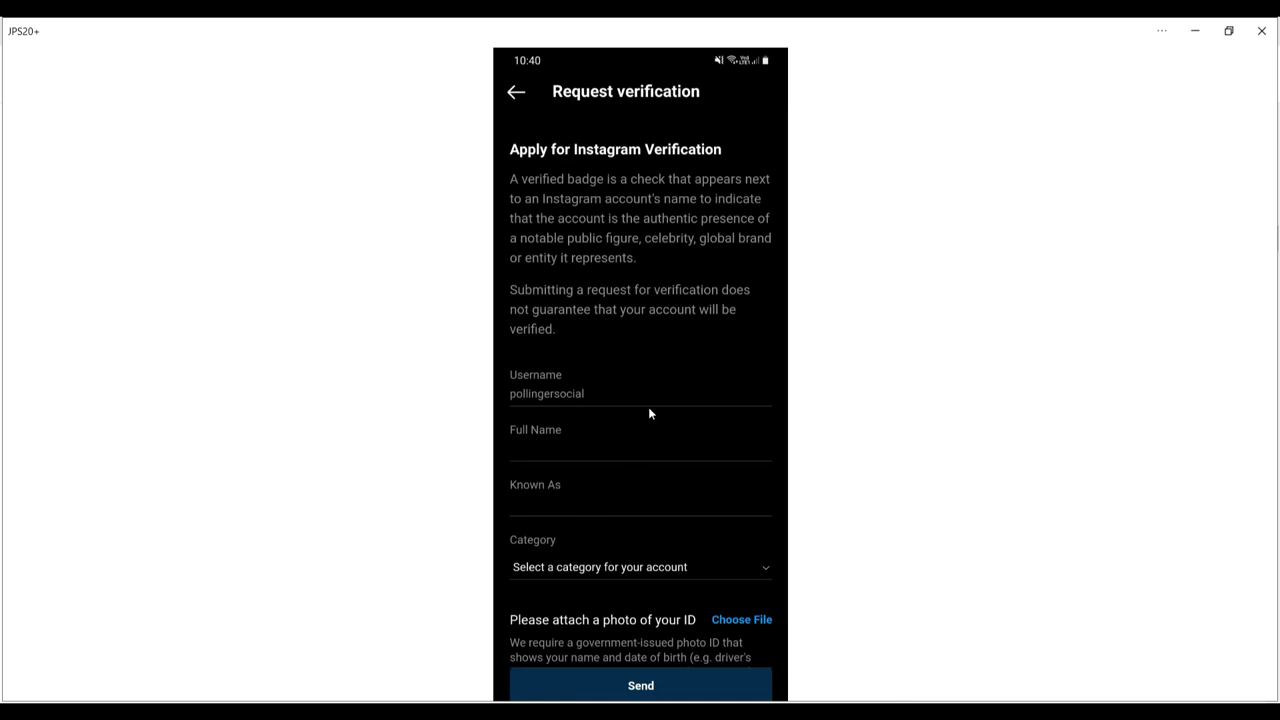
{"action": "mouse_move", "coordinate": [684, 250]}
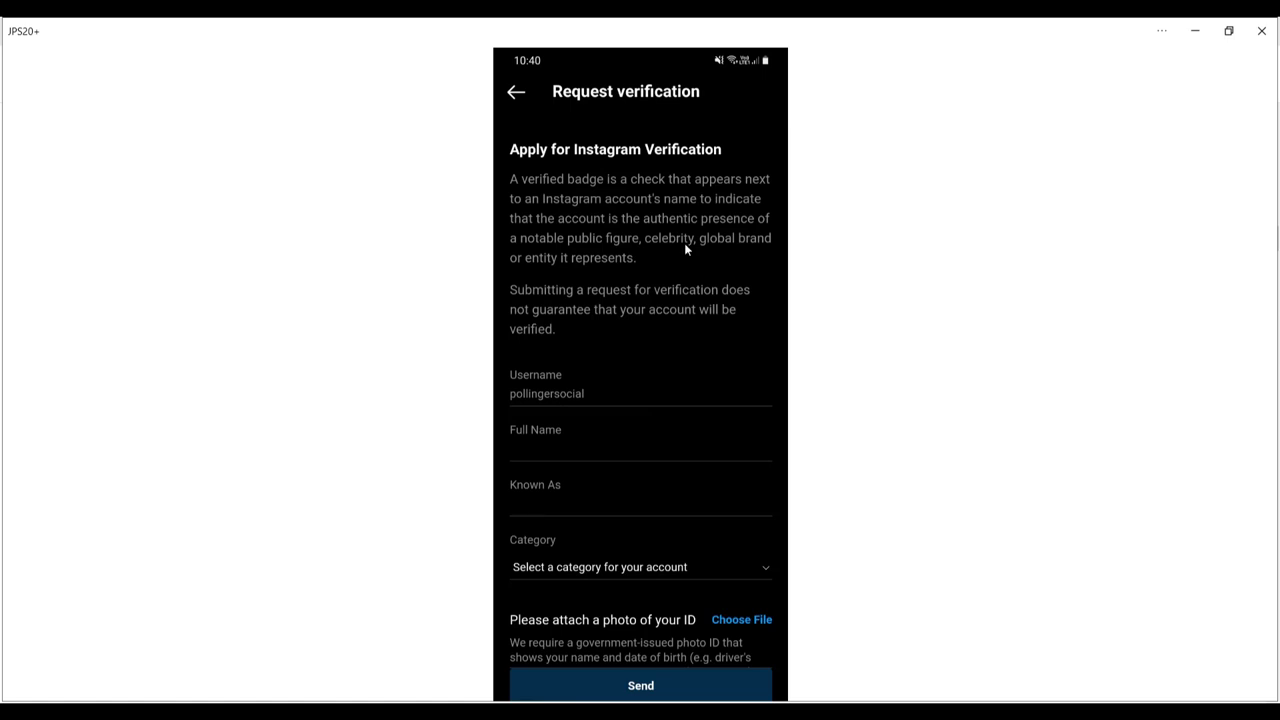
{"action": "mouse_move", "coordinate": [696, 244]}
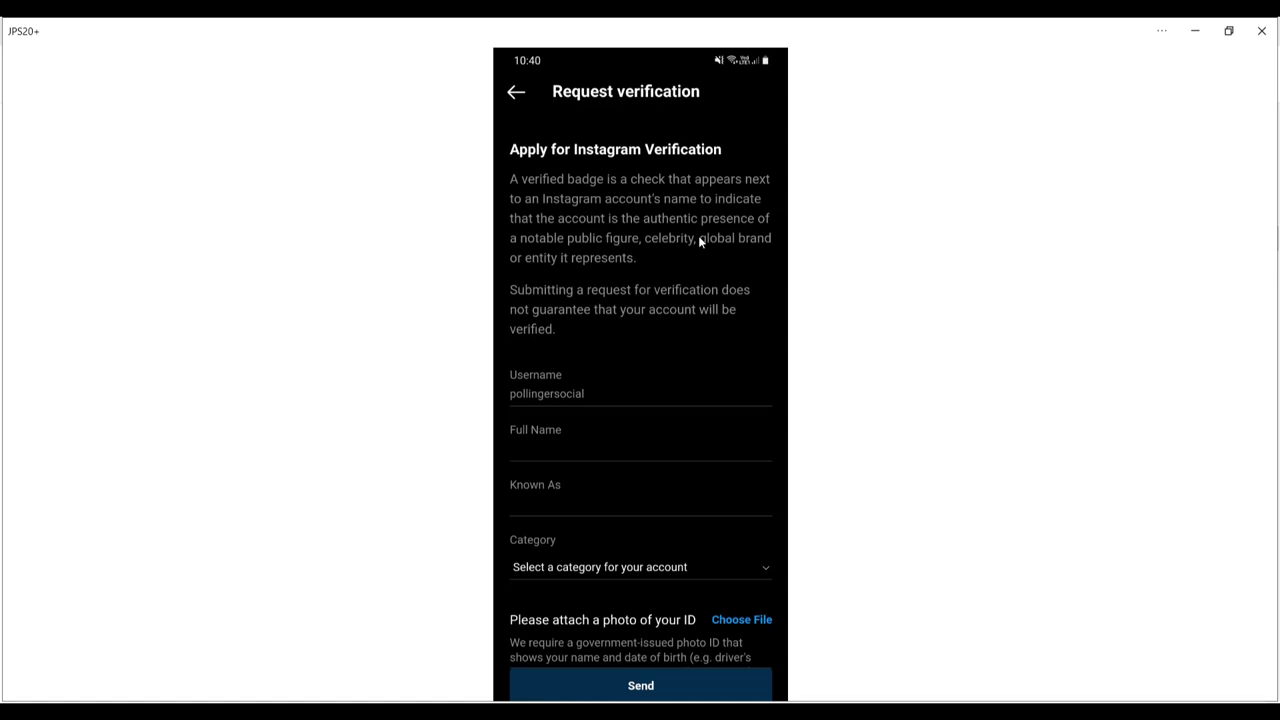
{"action": "mouse_move", "coordinate": [692, 256]}
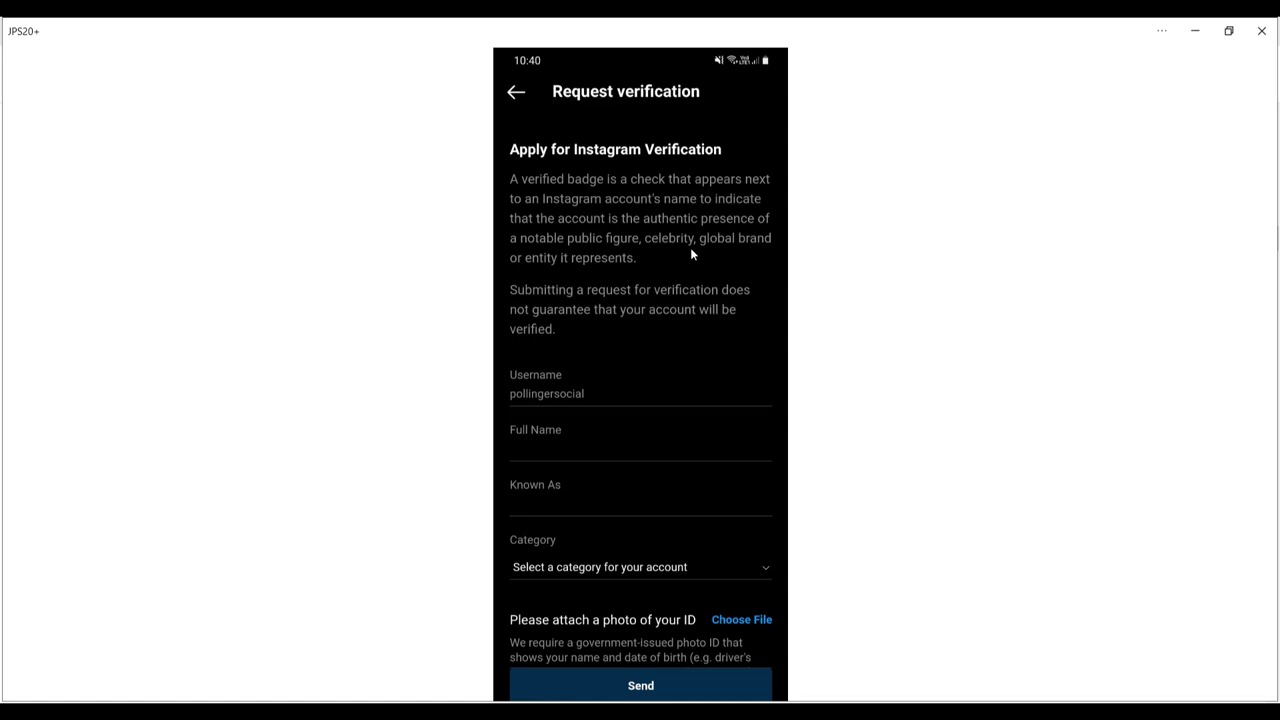
{"action": "mouse_move", "coordinate": [632, 318]}
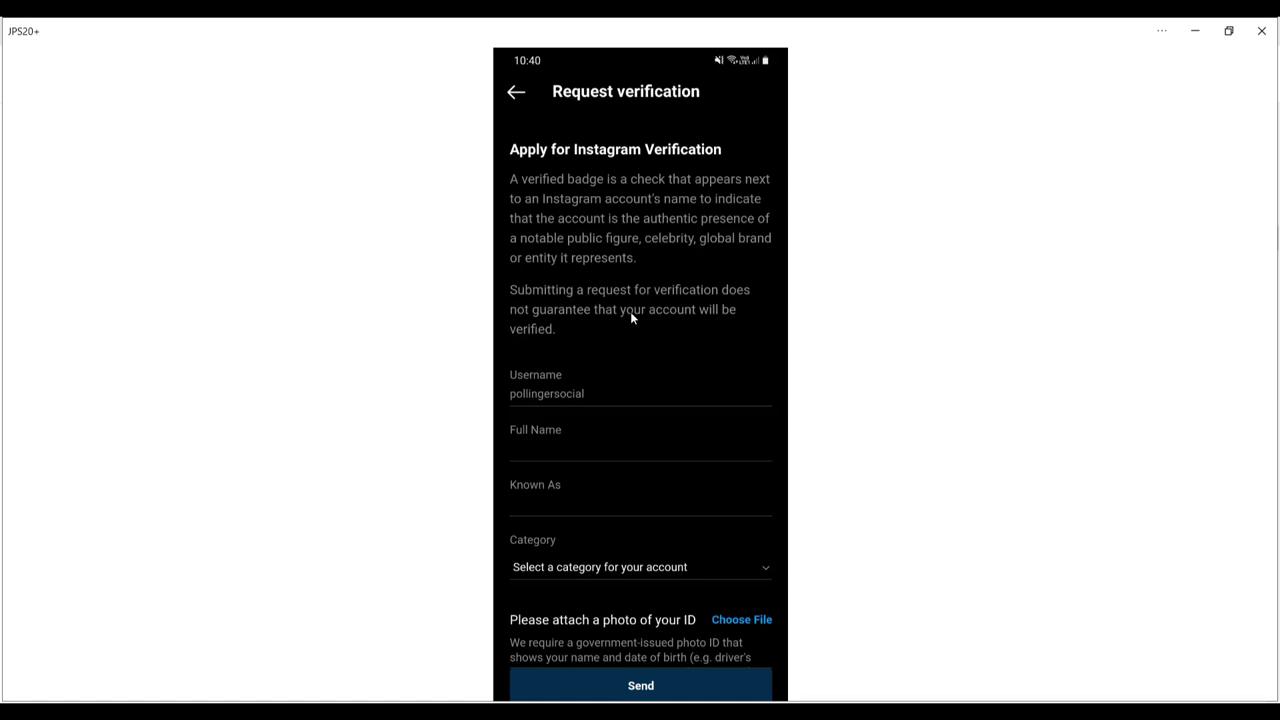
{"action": "scroll", "scroll_direction": "down", "scroll_amount": 3}
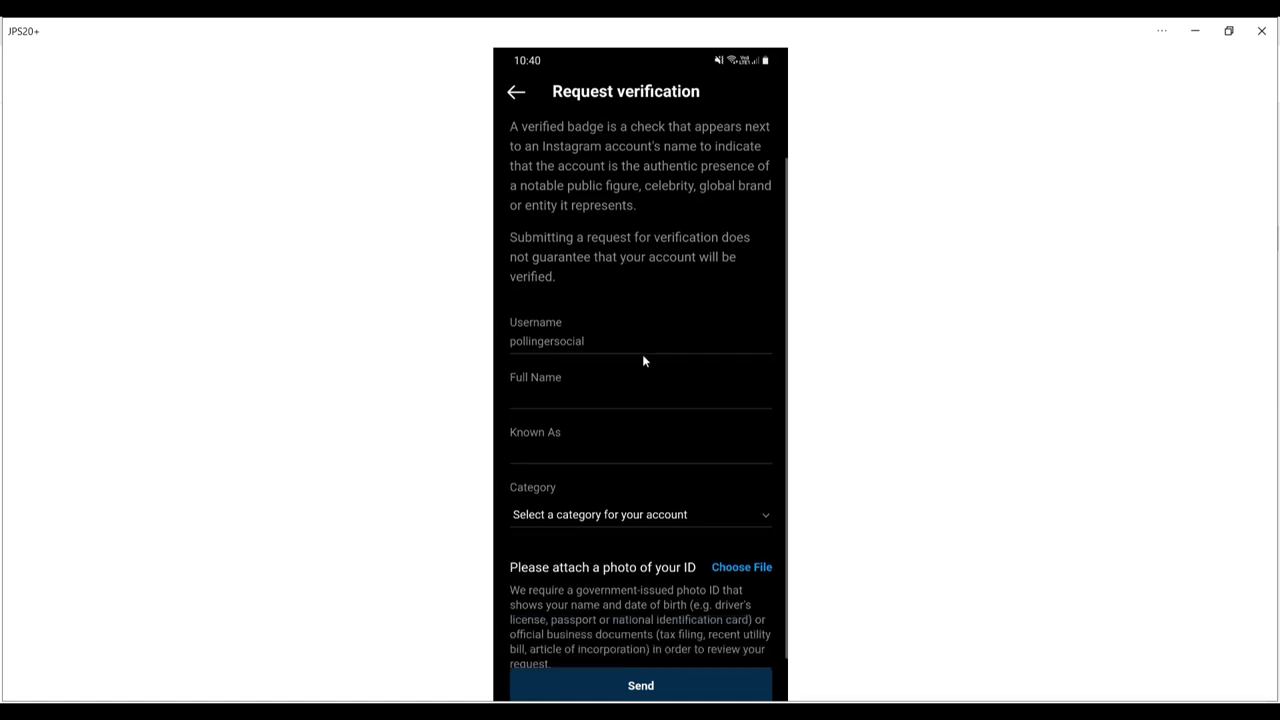
{"action": "mouse_move", "coordinate": [596, 342]}
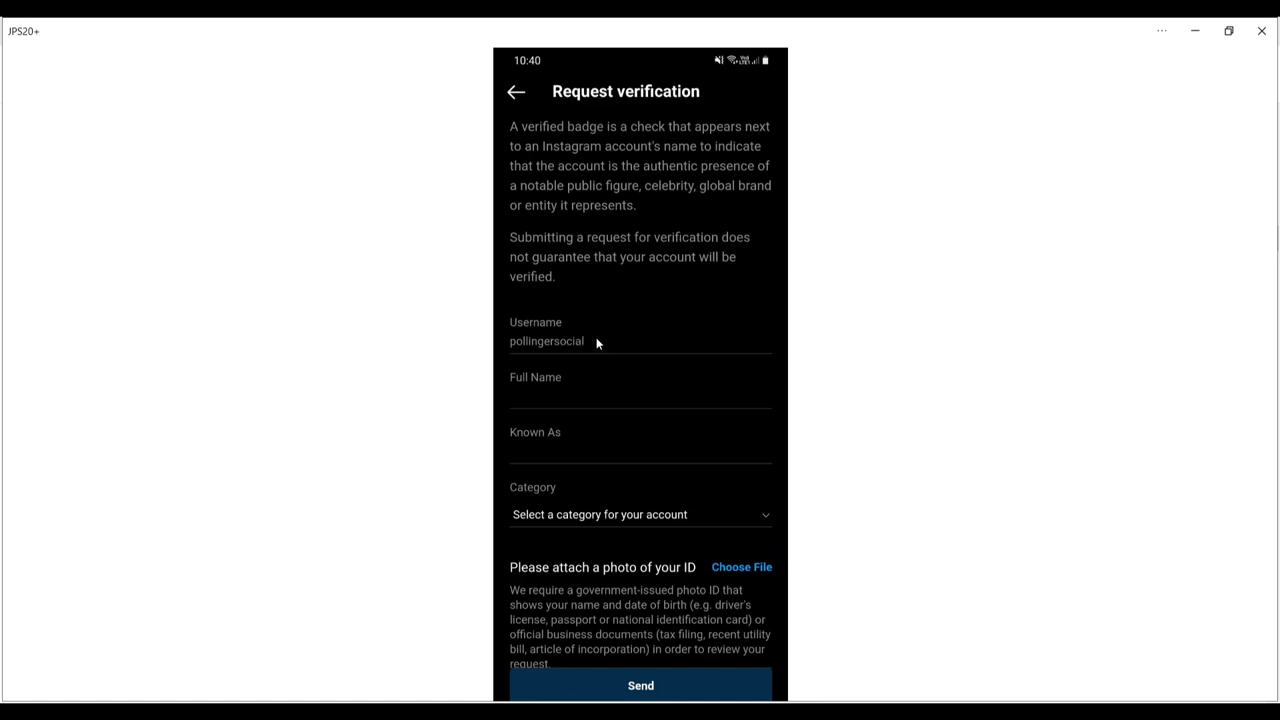
{"action": "mouse_move", "coordinate": [600, 392]}
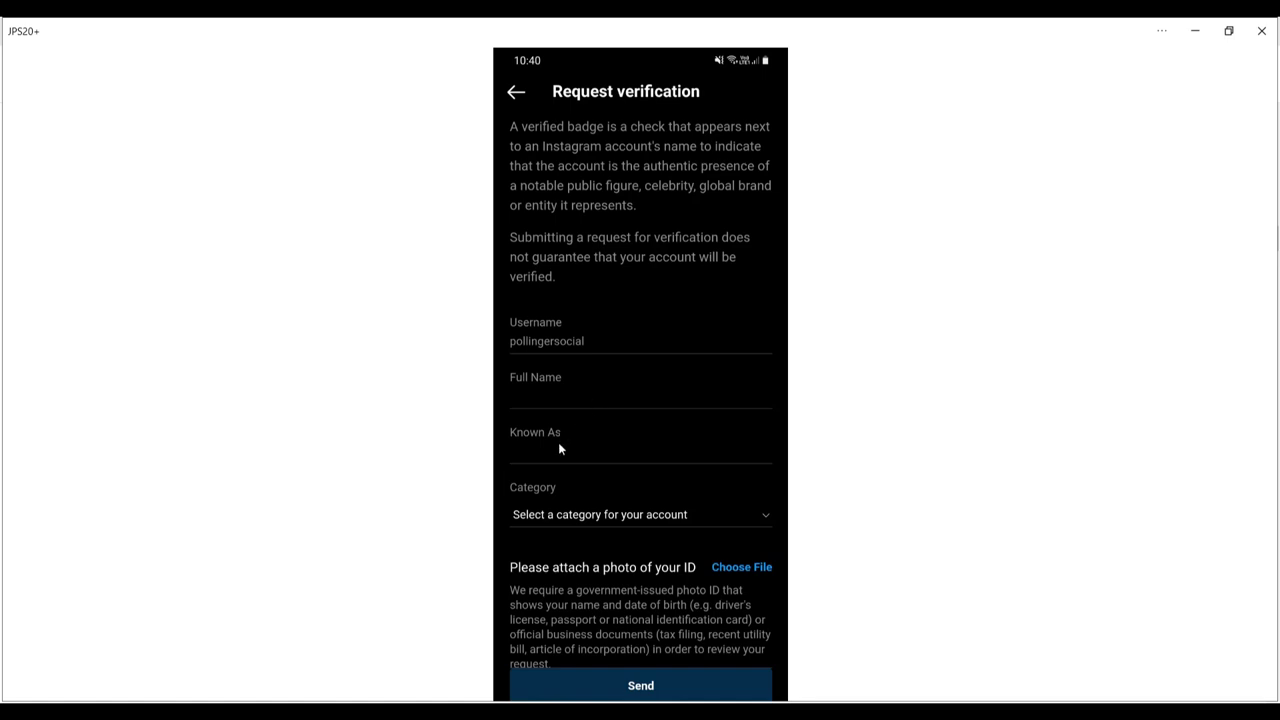
{"action": "mouse_move", "coordinate": [602, 448]}
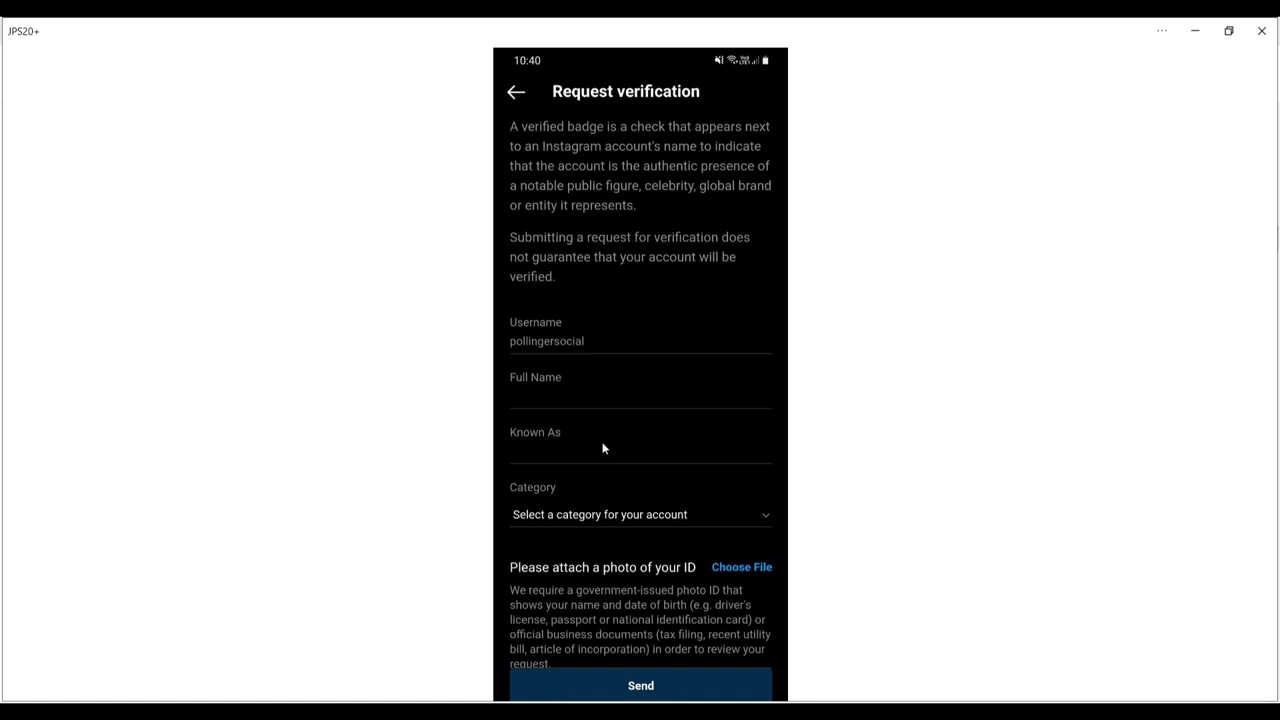
{"action": "mouse_move", "coordinate": [756, 520]}
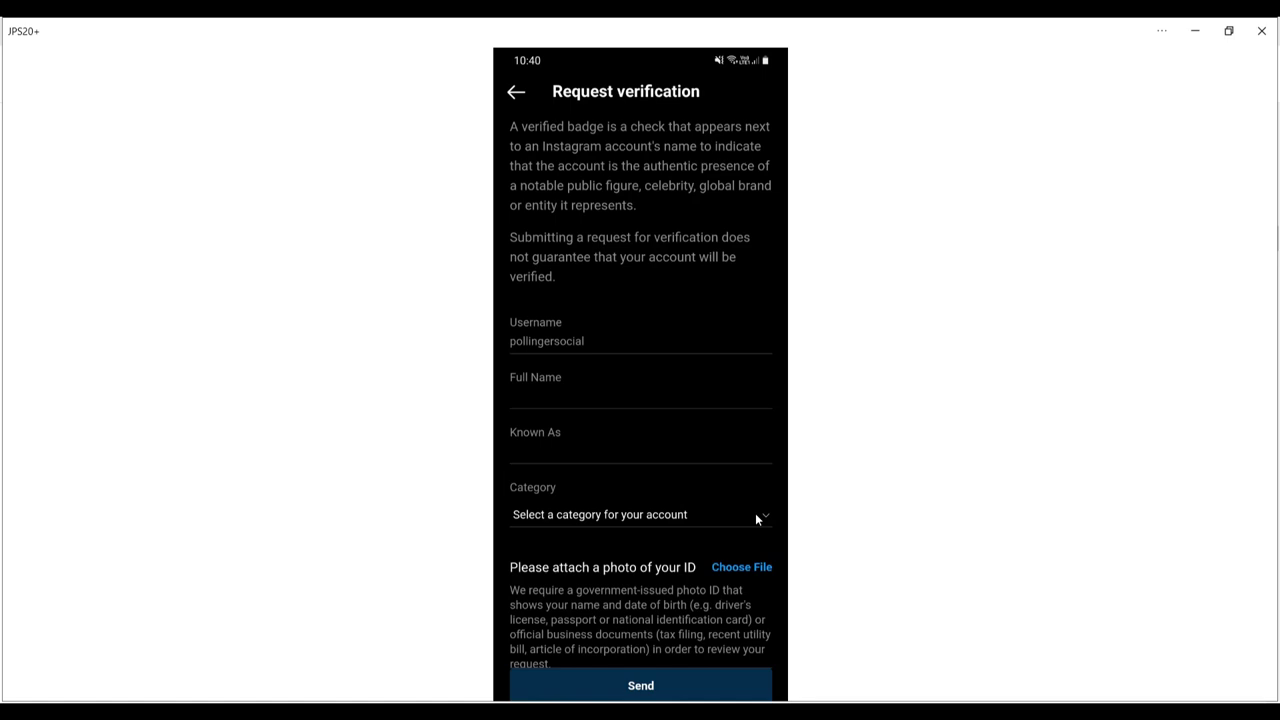
Choose Other from the account category list for the verification request
{"action": "left_click", "coordinate": [640, 514]}
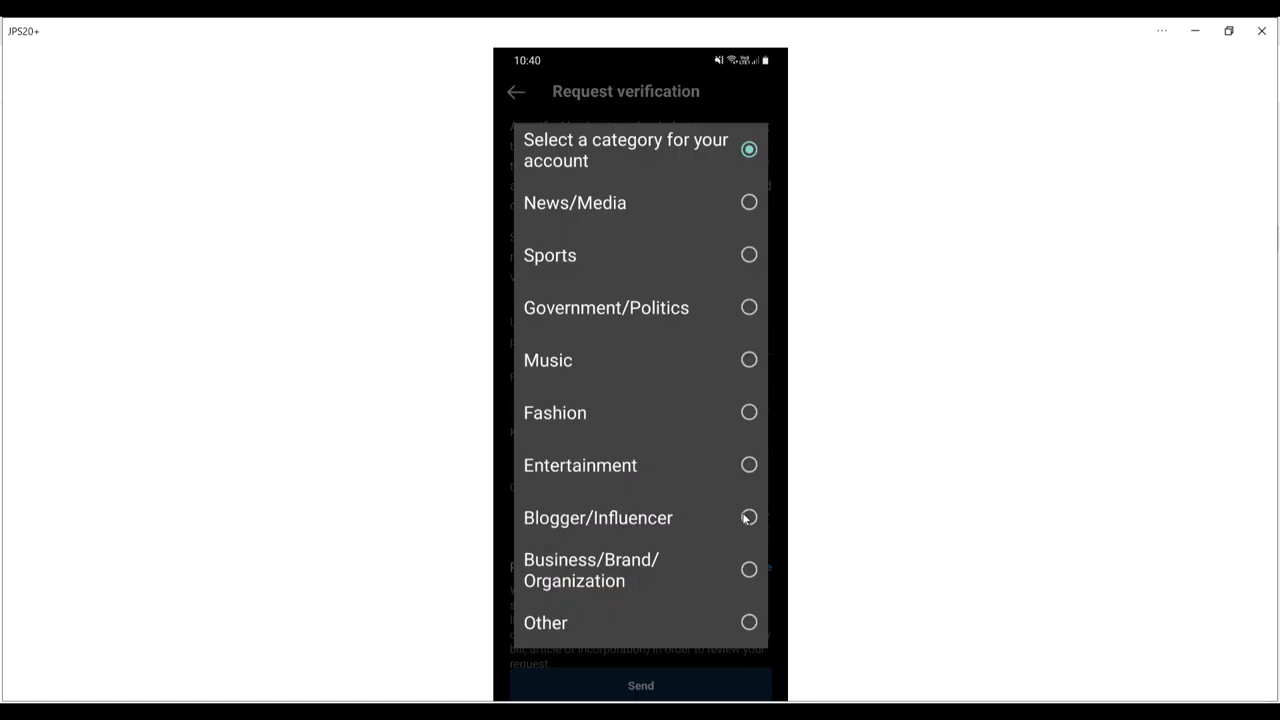
{"action": "mouse_move", "coordinate": [632, 318]}
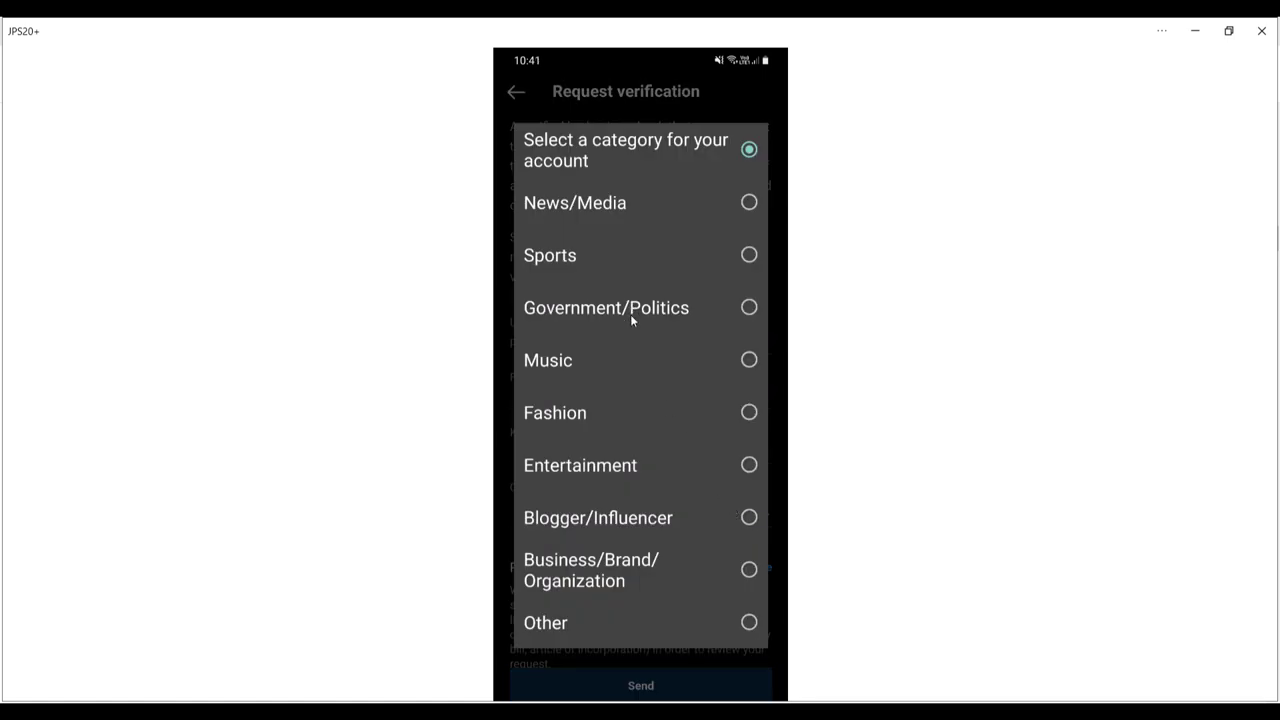
{"action": "mouse_move", "coordinate": [632, 232]}
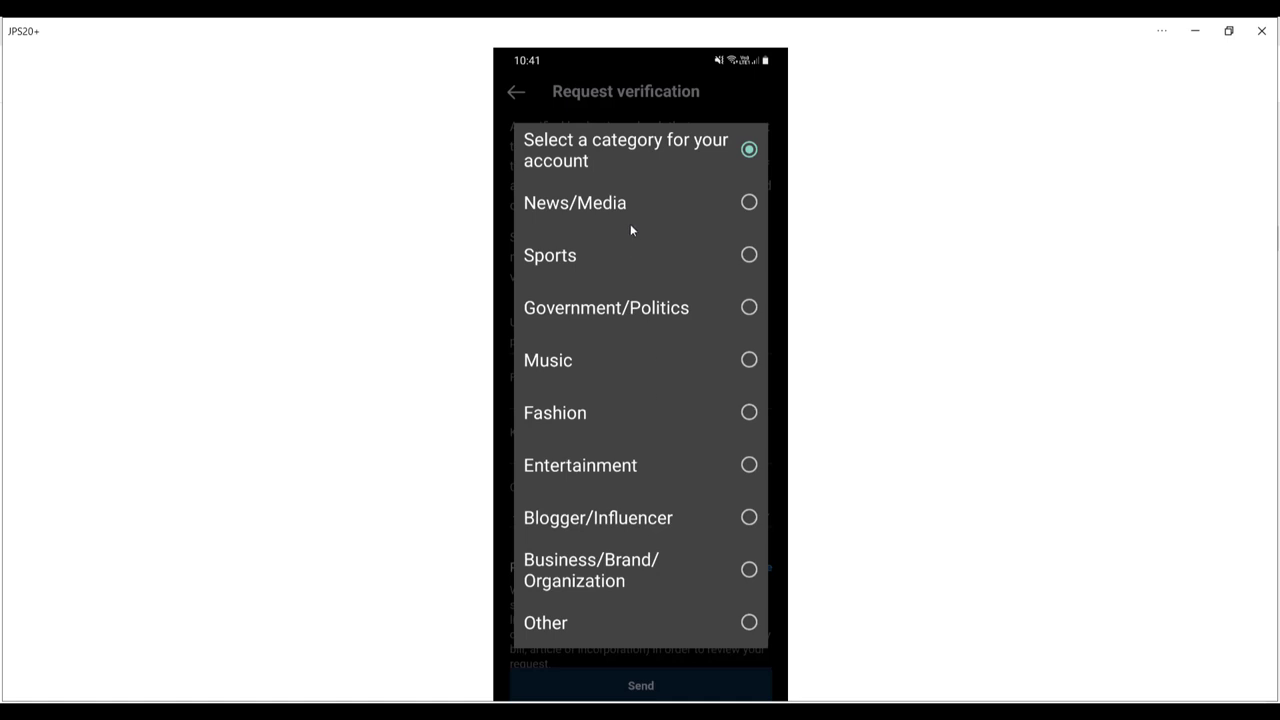
{"action": "mouse_move", "coordinate": [636, 530]}
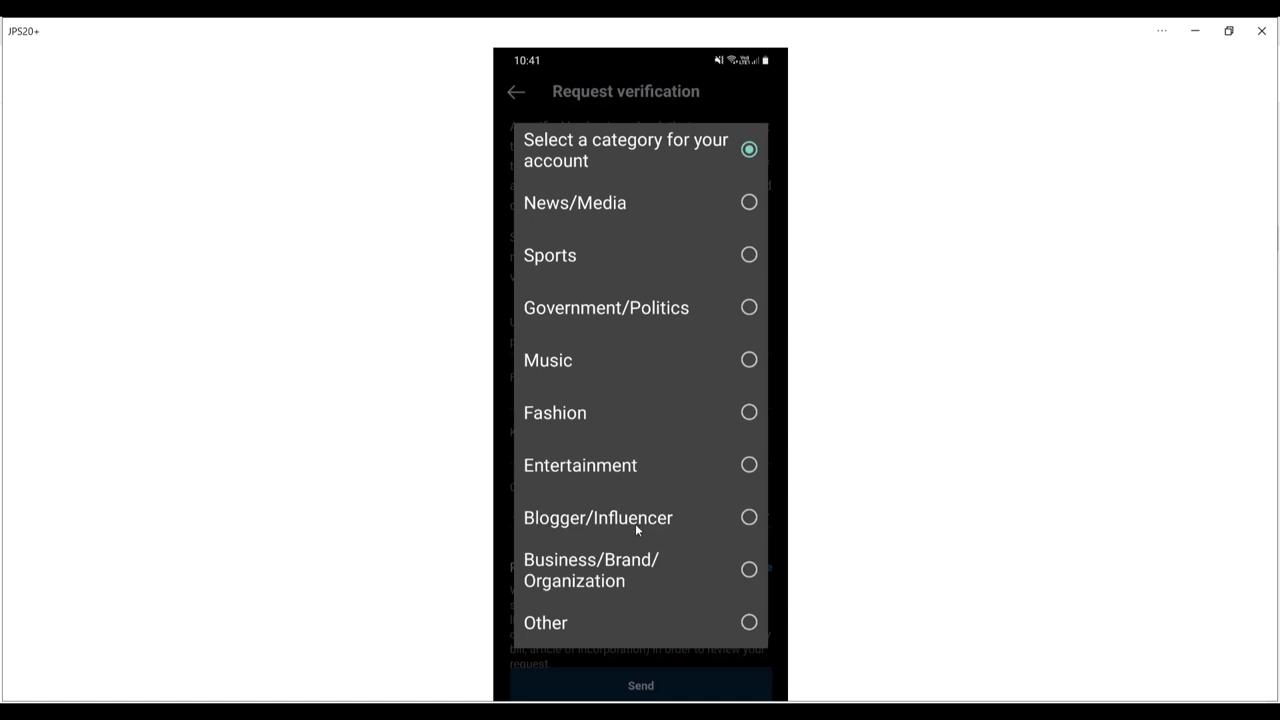
{"action": "mouse_move", "coordinate": [676, 592]}
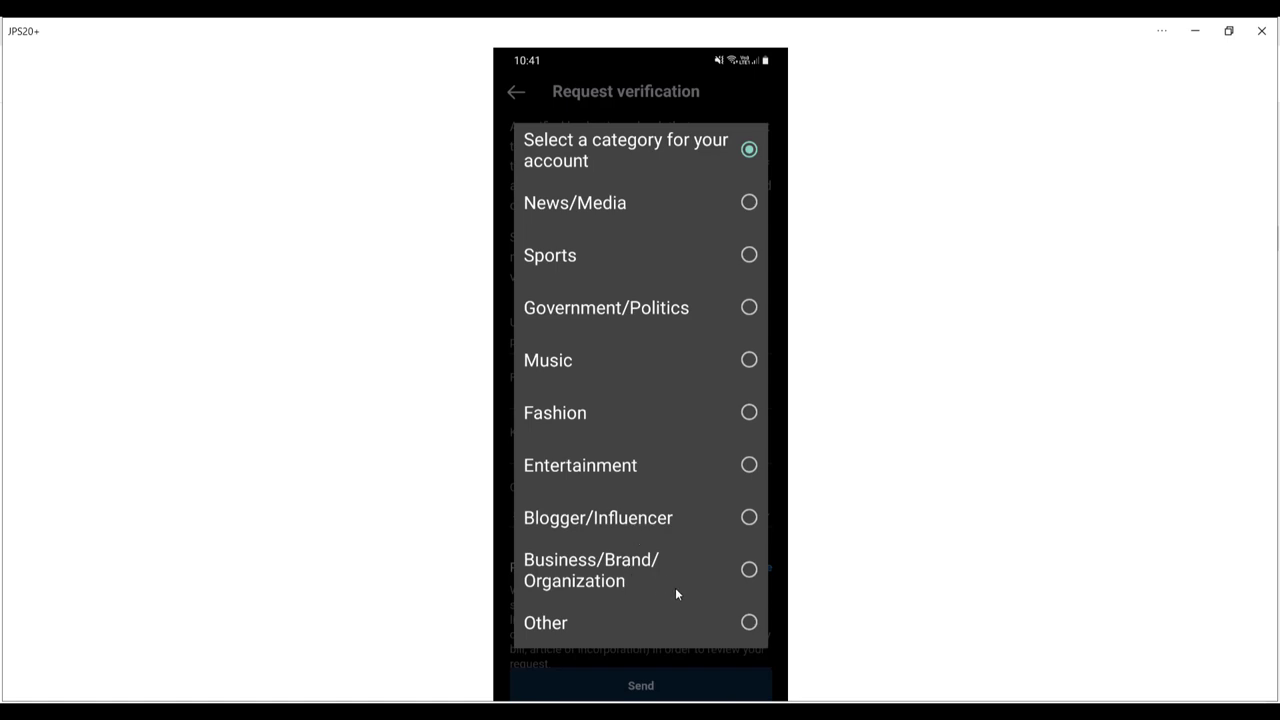
{"action": "mouse_move", "coordinate": [752, 628]}
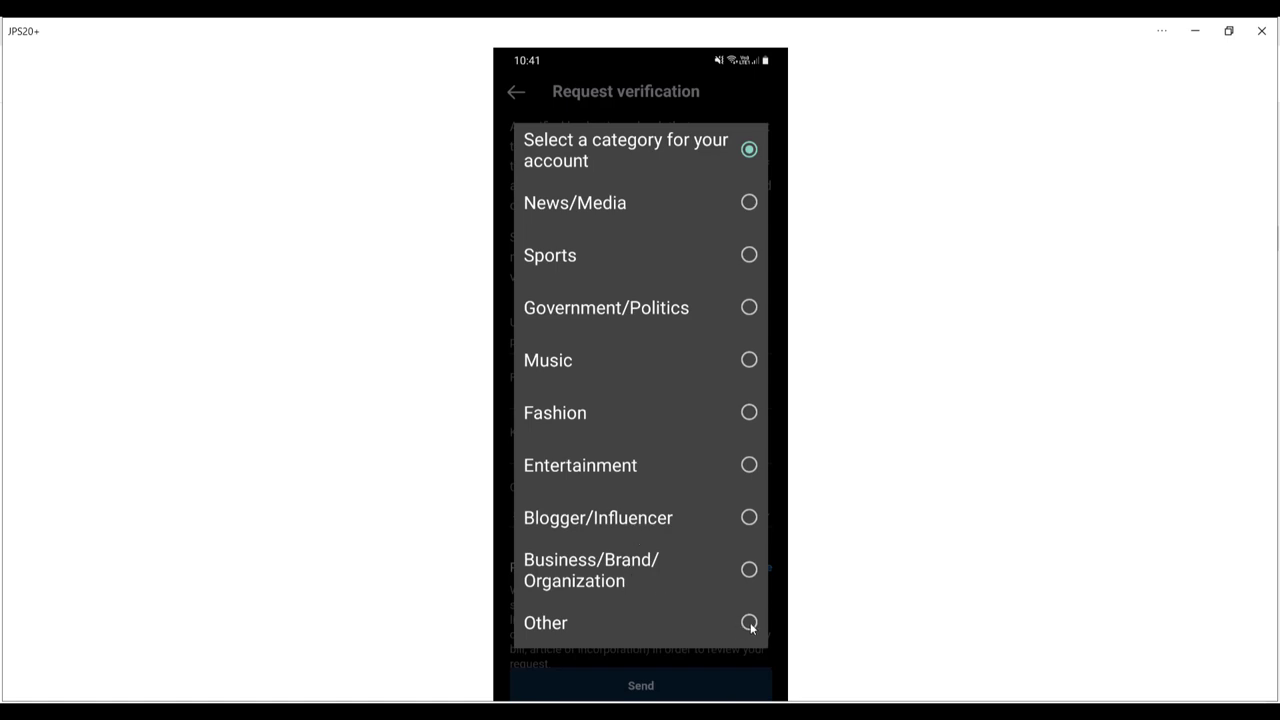
{"action": "left_click", "coordinate": [748, 622]}
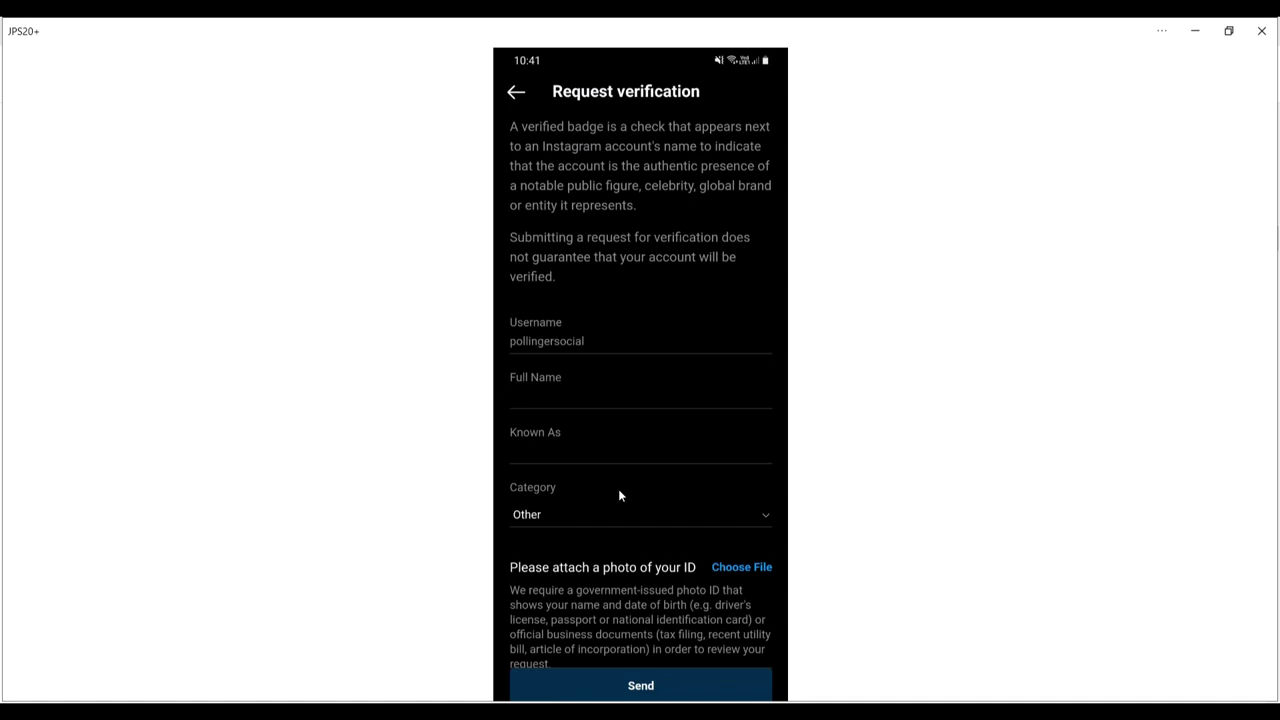
{"action": "scroll", "scroll_direction": "down", "scroll_amount": 3}
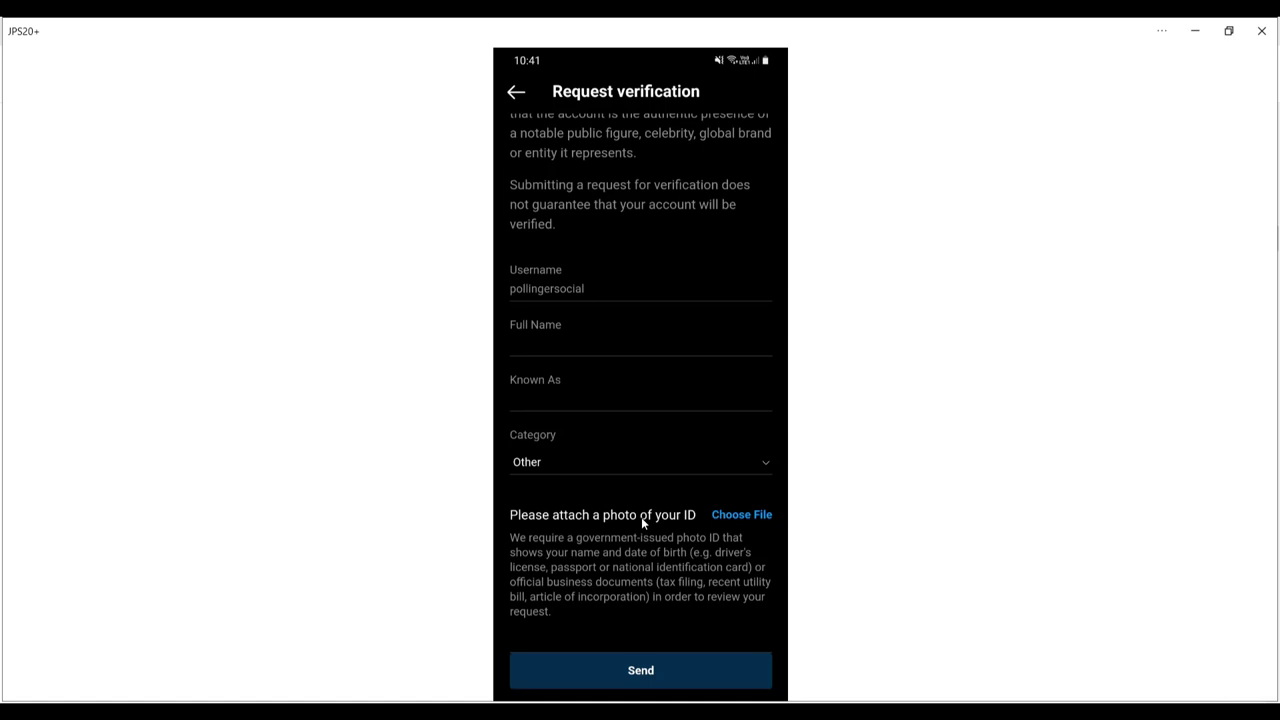
{"action": "mouse_move", "coordinate": [654, 634]}
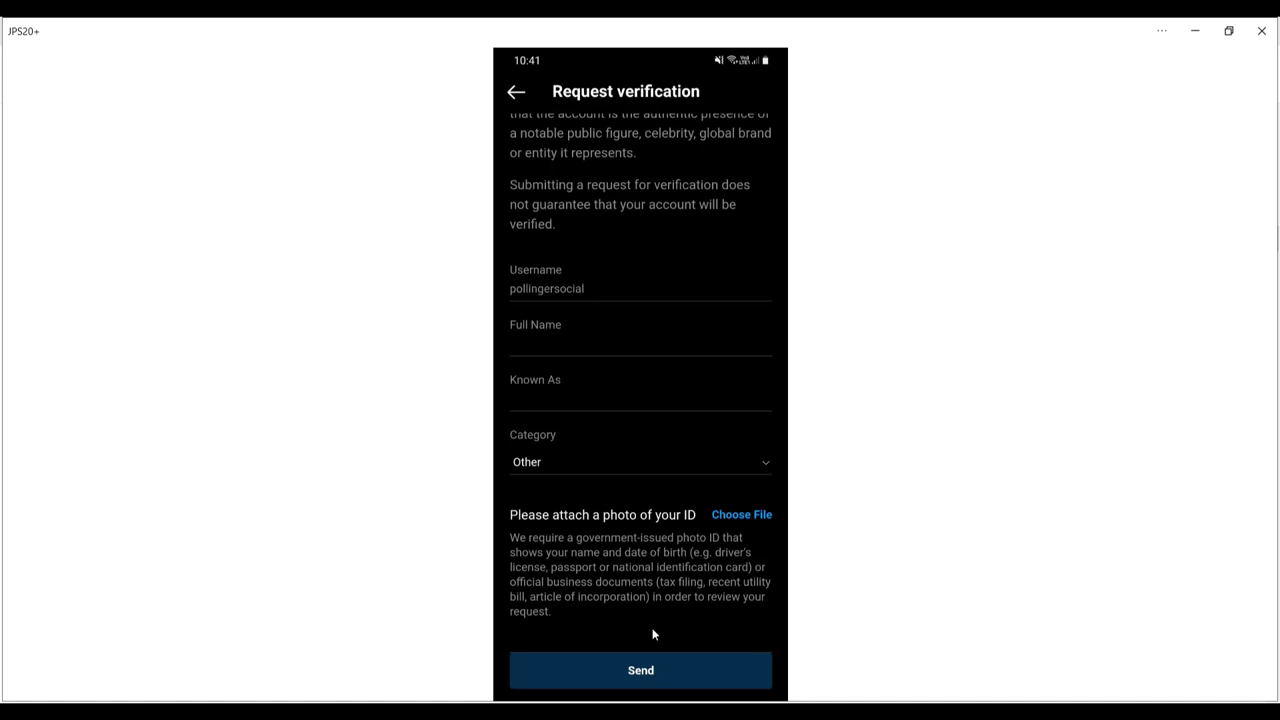
{"action": "mouse_move", "coordinate": [644, 668]}
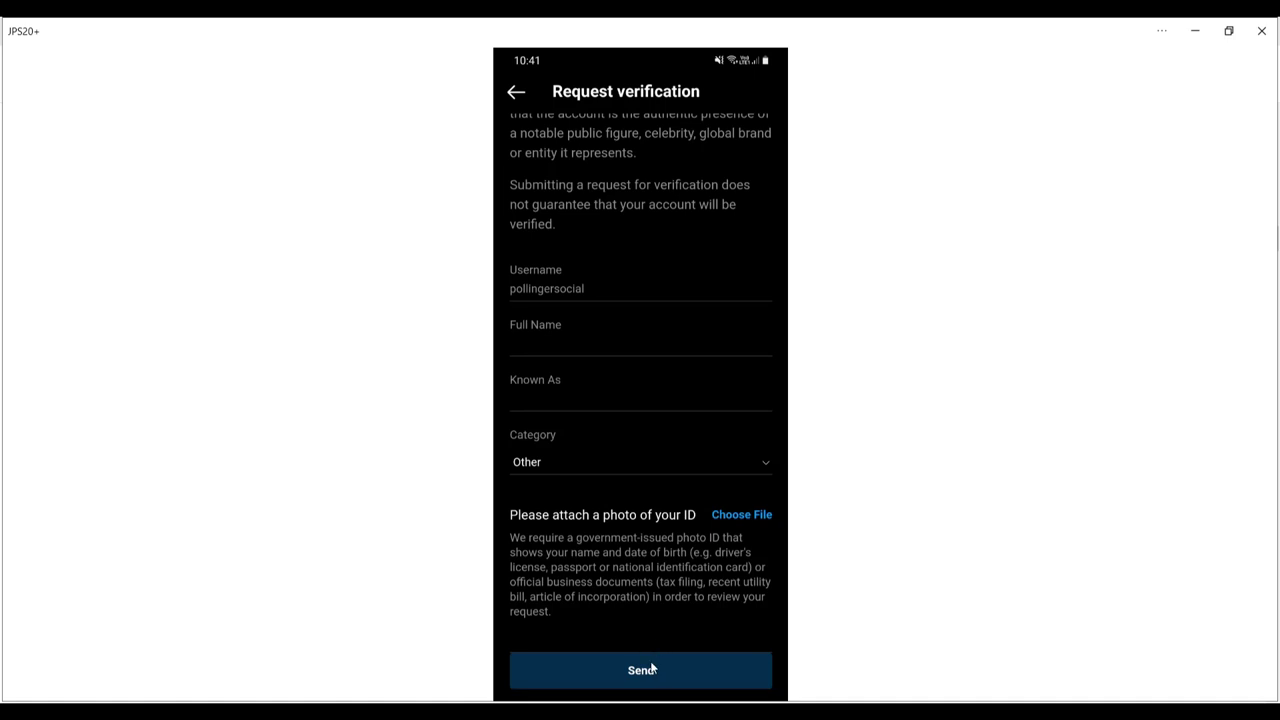